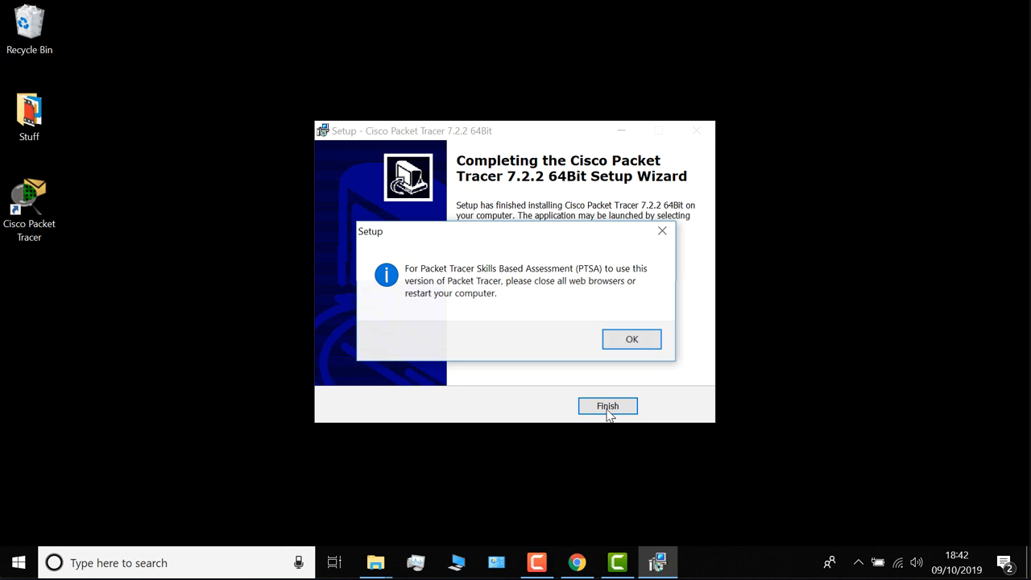
mouse_move(569, 278)
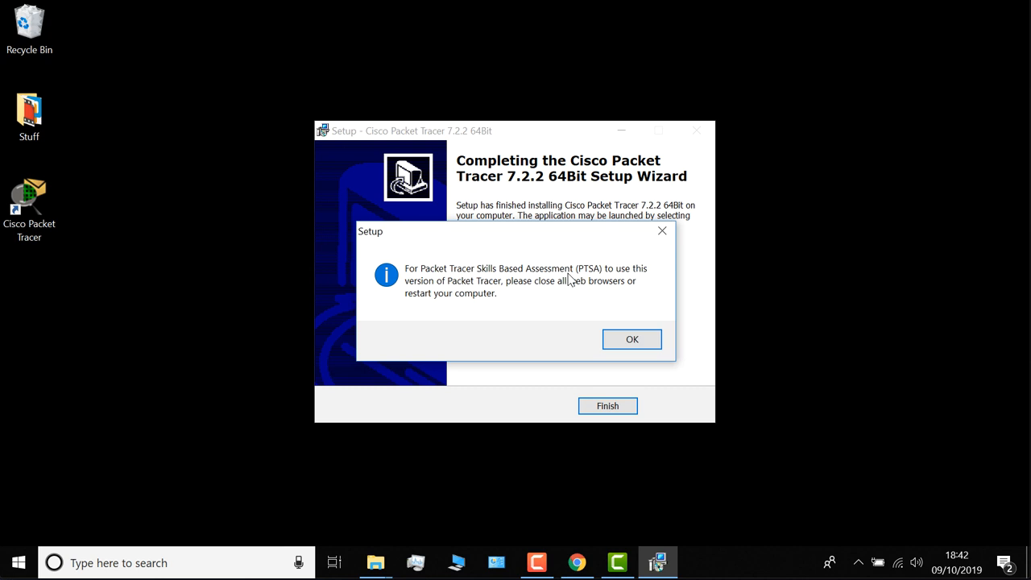
Dismiss the PTSA notice about closing web browsers for skills assessments
left_click(632, 338)
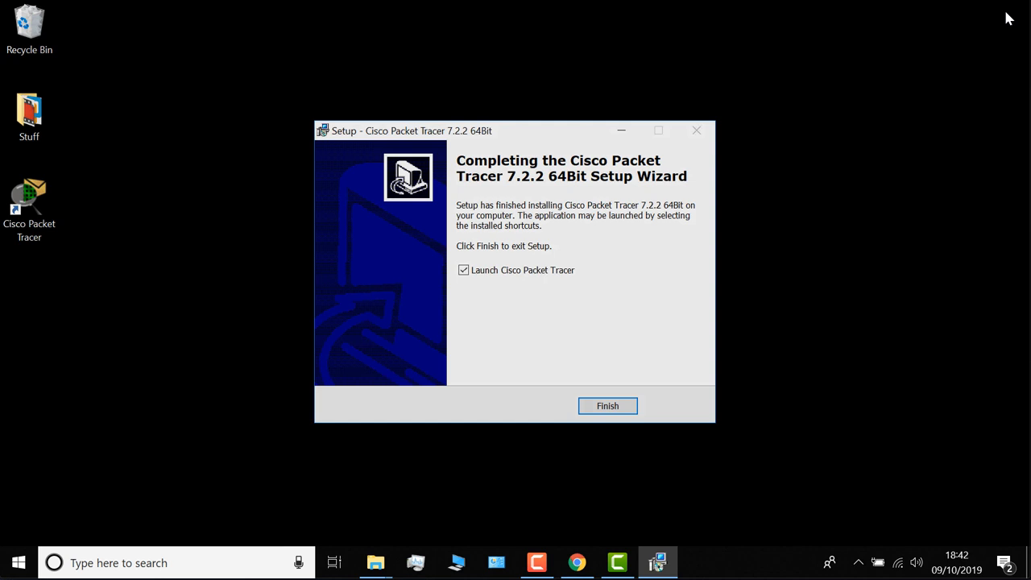
Finish the installer with Launch ticked and acknowledge the first-run user-files notice
left_click(608, 405)
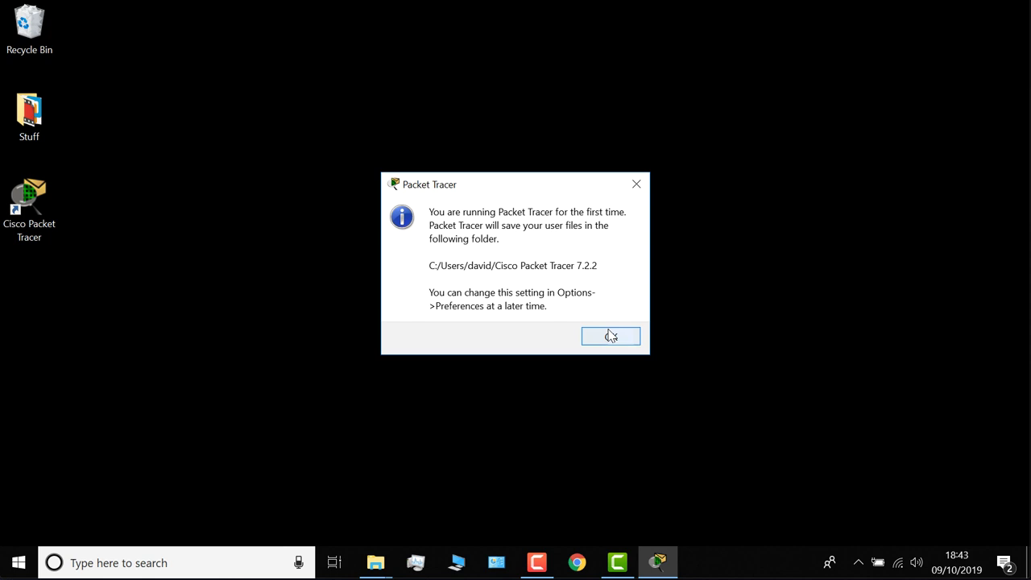
left_click(610, 337)
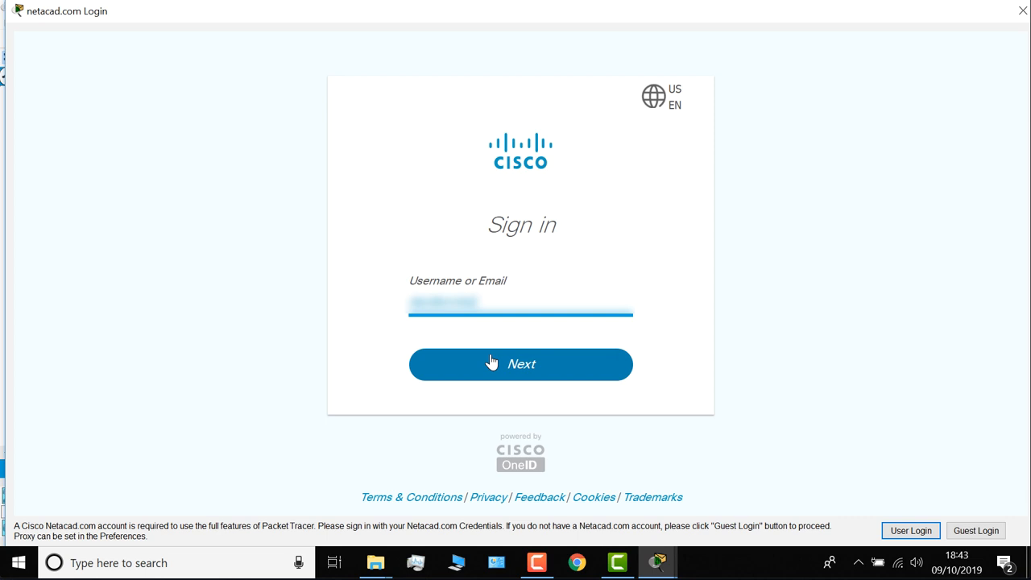
Continue past the username to the password step and sign in to Netacad
left_click(520, 364)
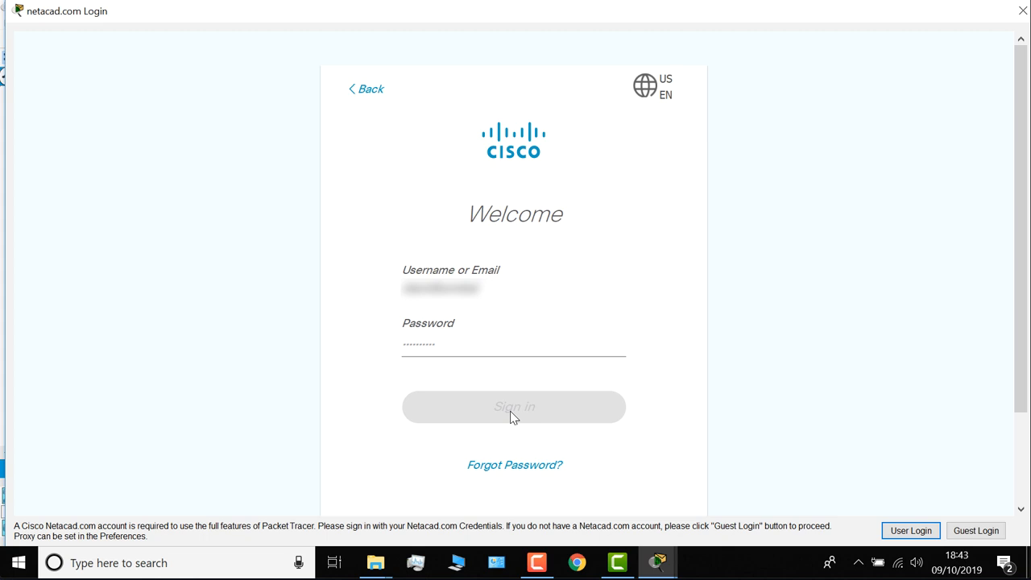
left_click(513, 405)
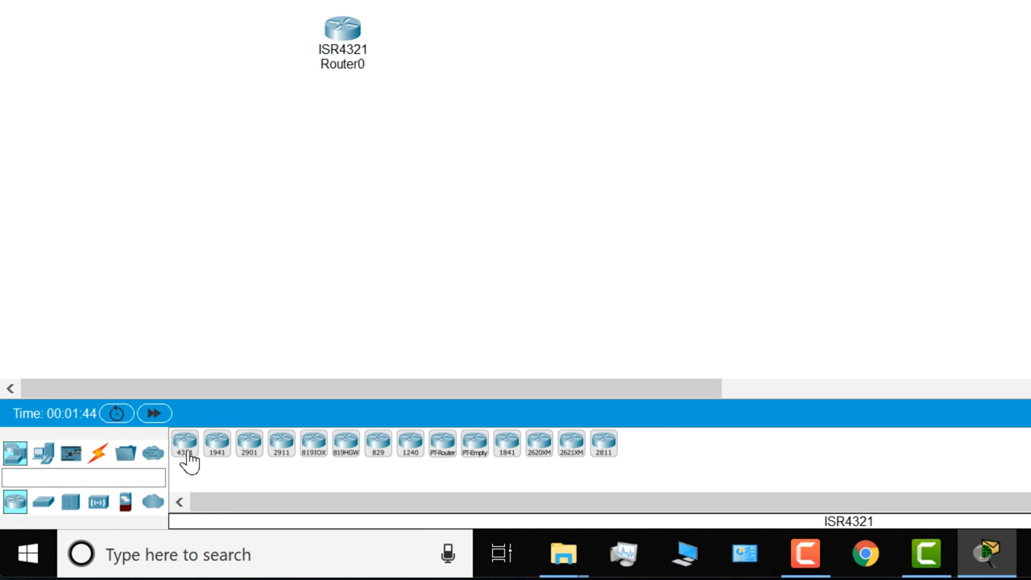
Add a second ISR4321 router and place a 3650-24PS multilayer switch between the routers
left_click(42, 500)
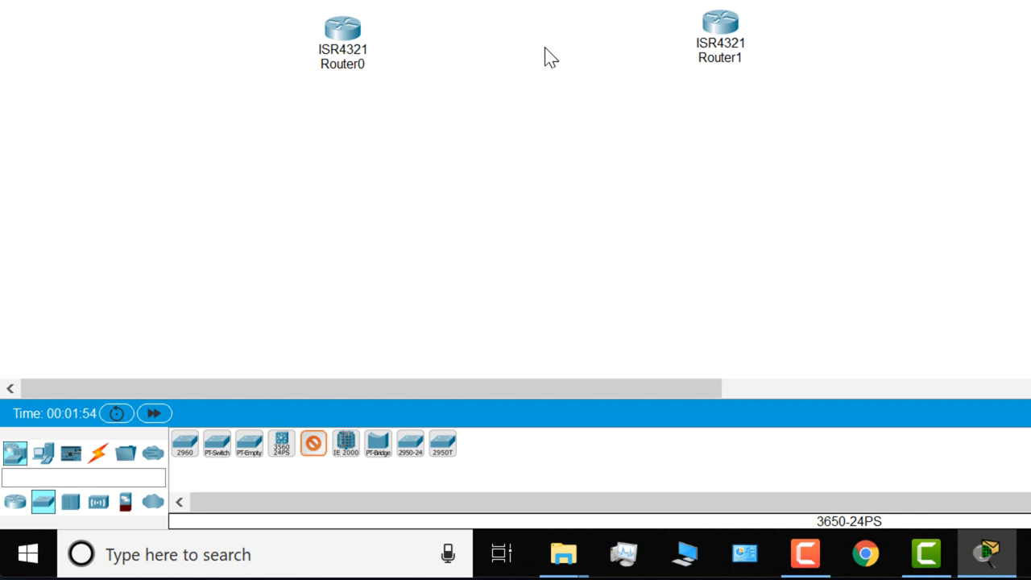
left_click(97, 452)
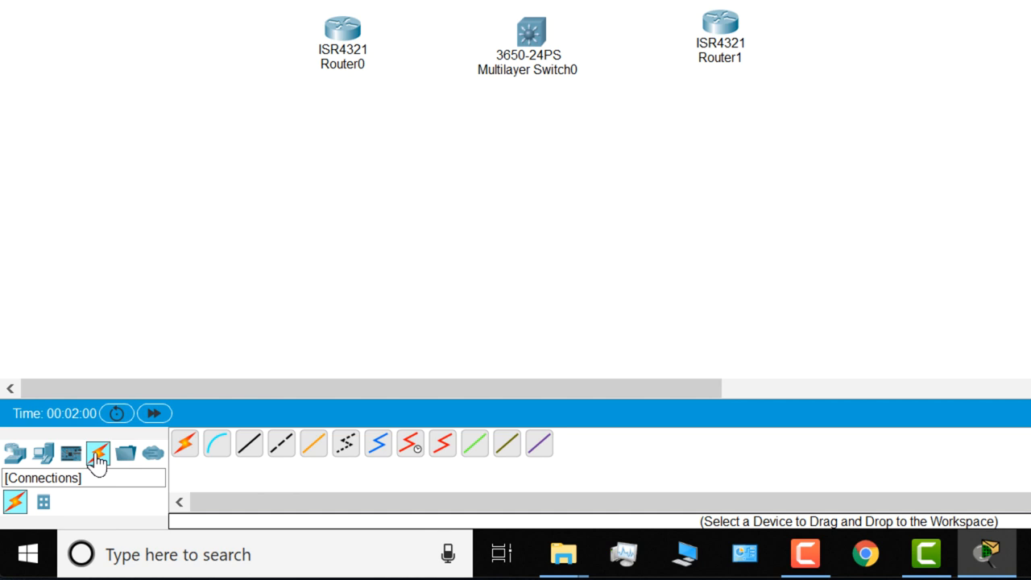
mouse_move(280, 445)
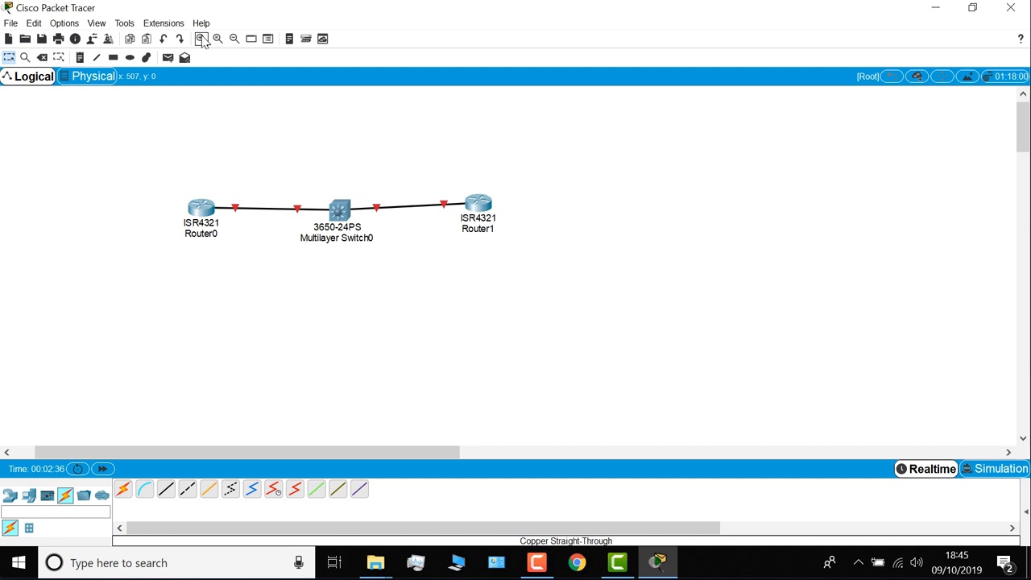
In Preferences, show port labels always and set the CLI font size to 18, applied
left_click(65, 22)
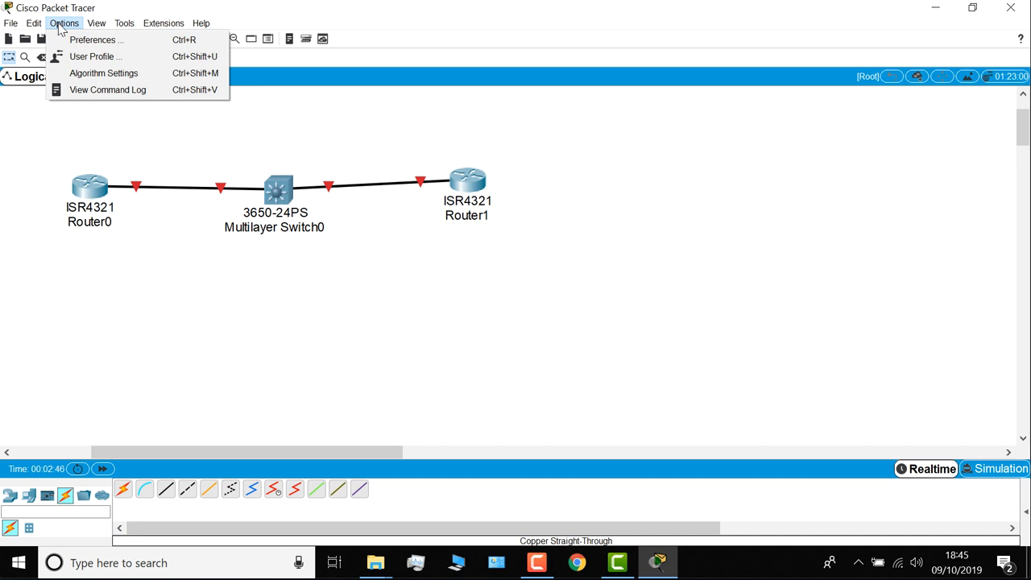
left_click(92, 38)
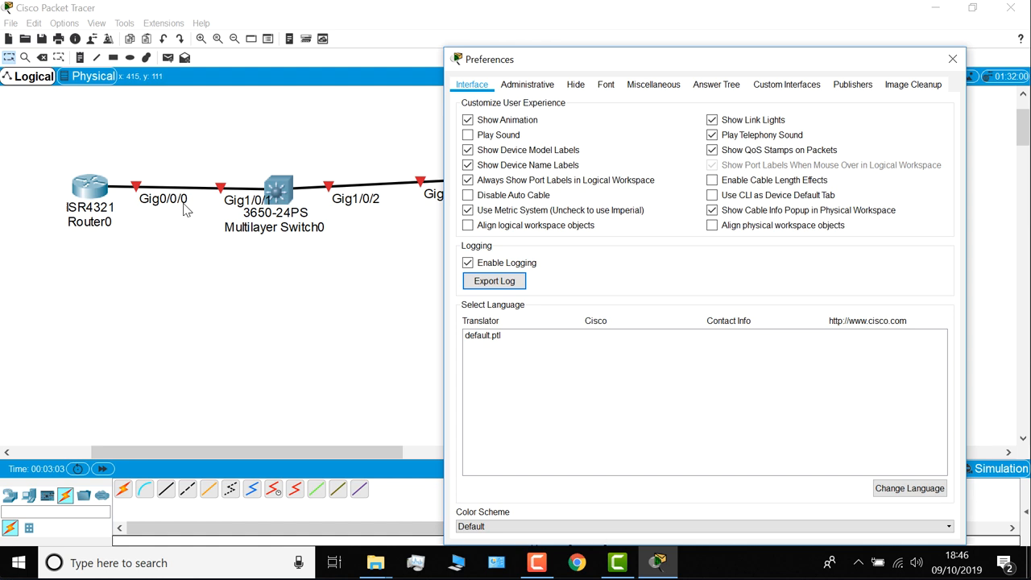
left_click(606, 84)
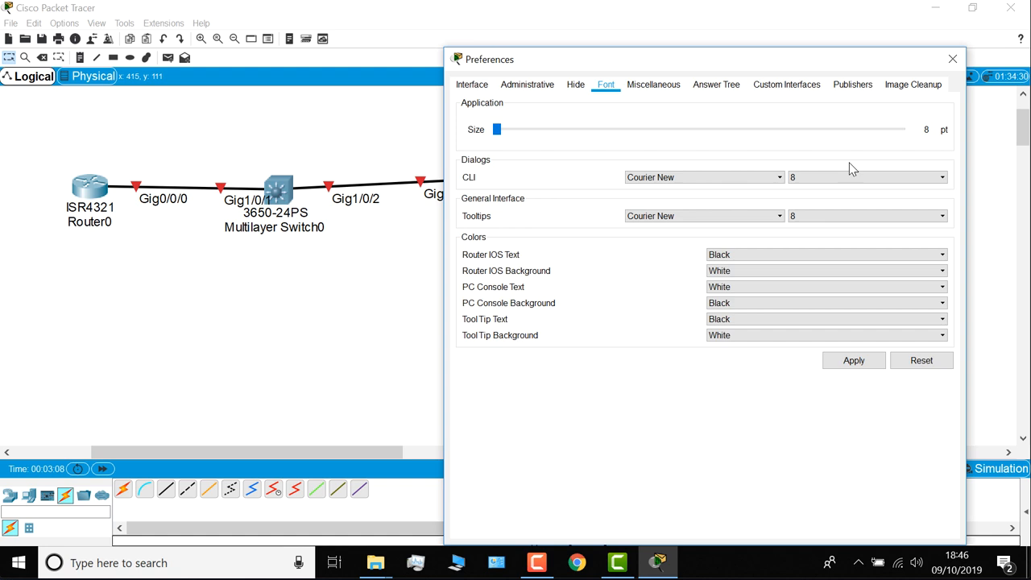
left_click(940, 176)
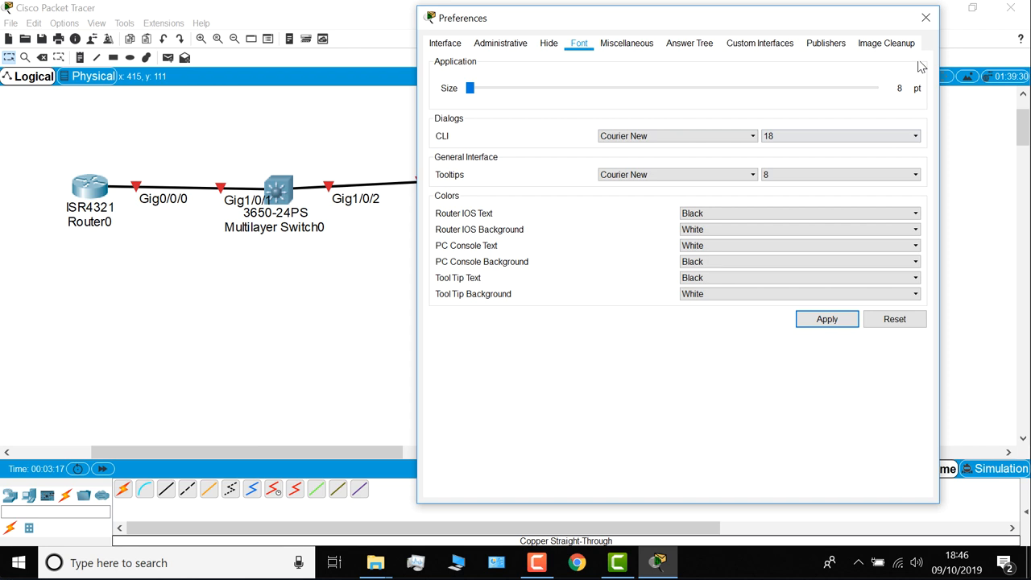
left_click(925, 16)
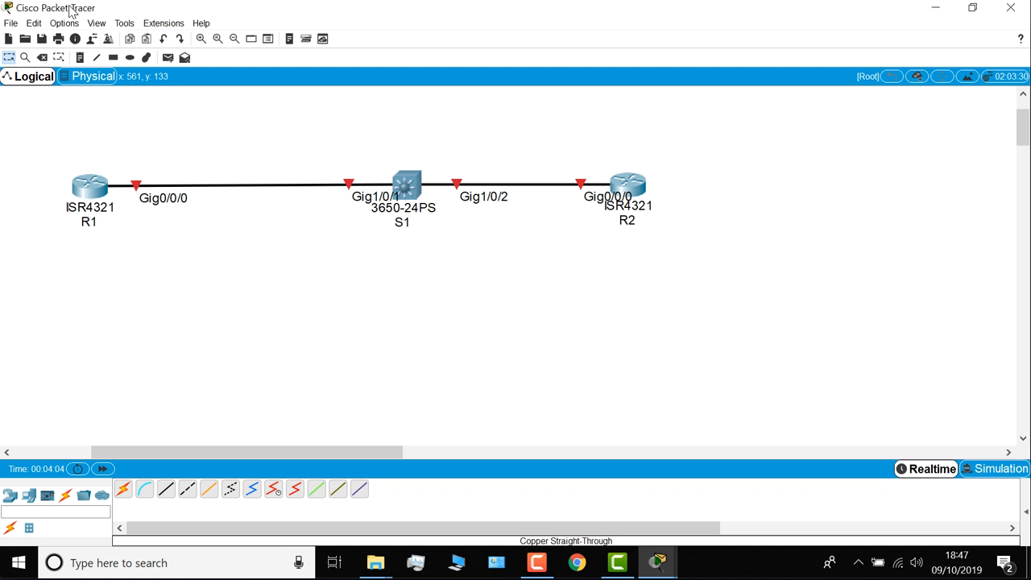
Reopen Options to turn off Always Show Port Labels after renaming devices R1, S1, R2
left_click(65, 22)
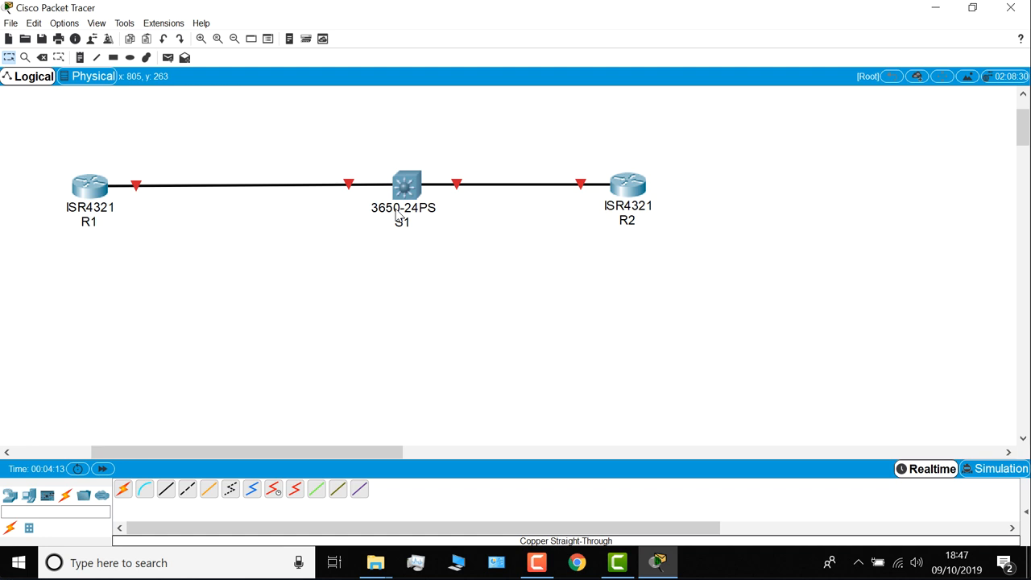
Uncheck Show Device Model Labels in Preferences so devices show only R1, S1, R2
left_click(65, 23)
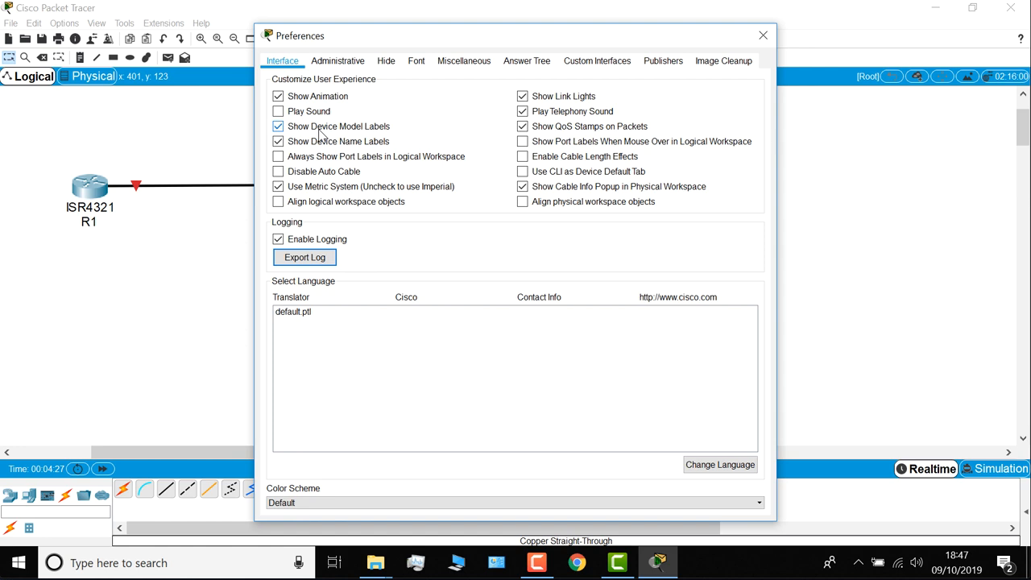
left_click(277, 126)
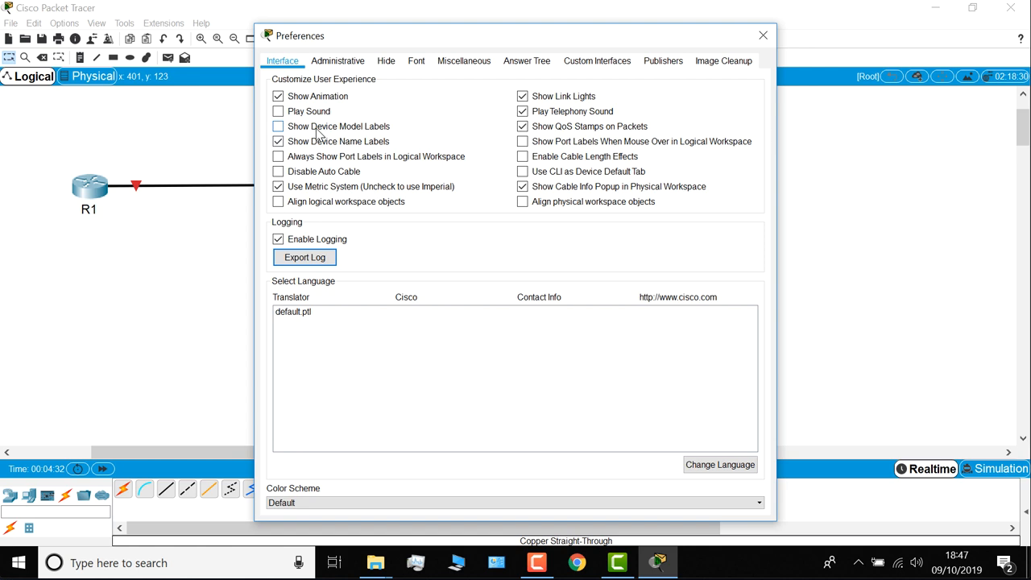
left_click(762, 35)
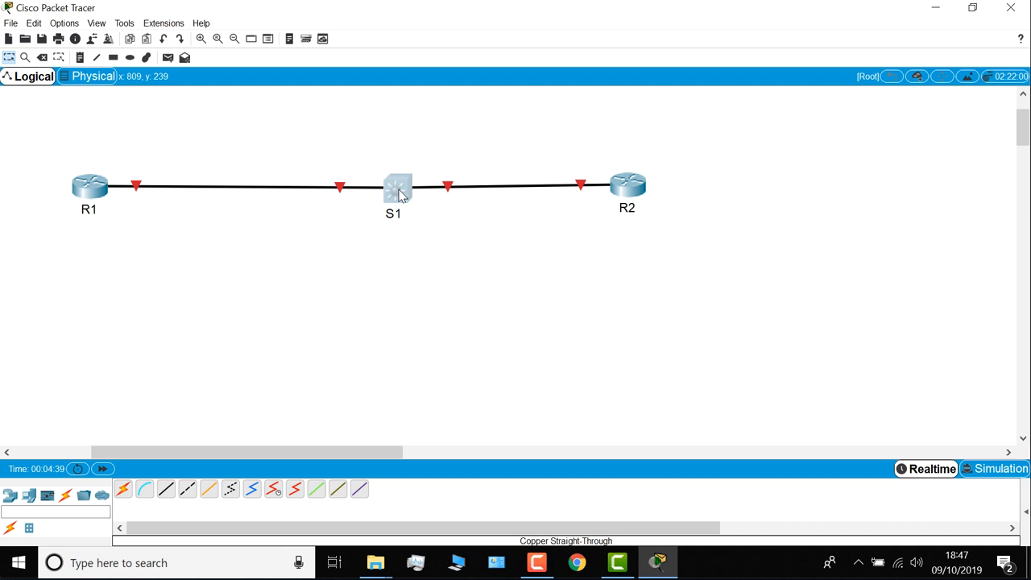
Show port labels temporarily, add notes G0/0/0, G1/0/1, G1/0/2, G0/0/0, then hide the labels again
left_click(65, 23)
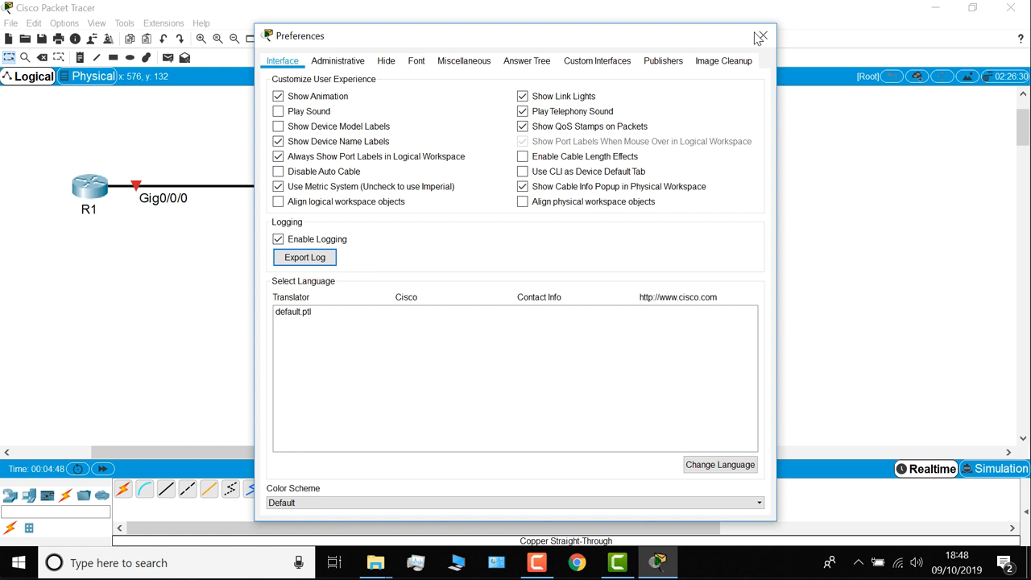
left_click(760, 37)
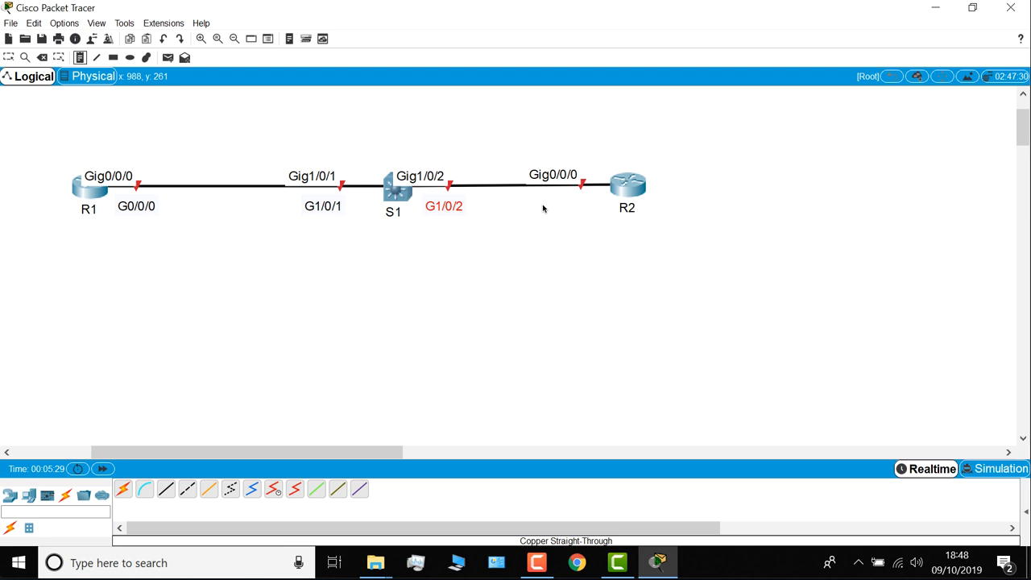
left_click(64, 22)
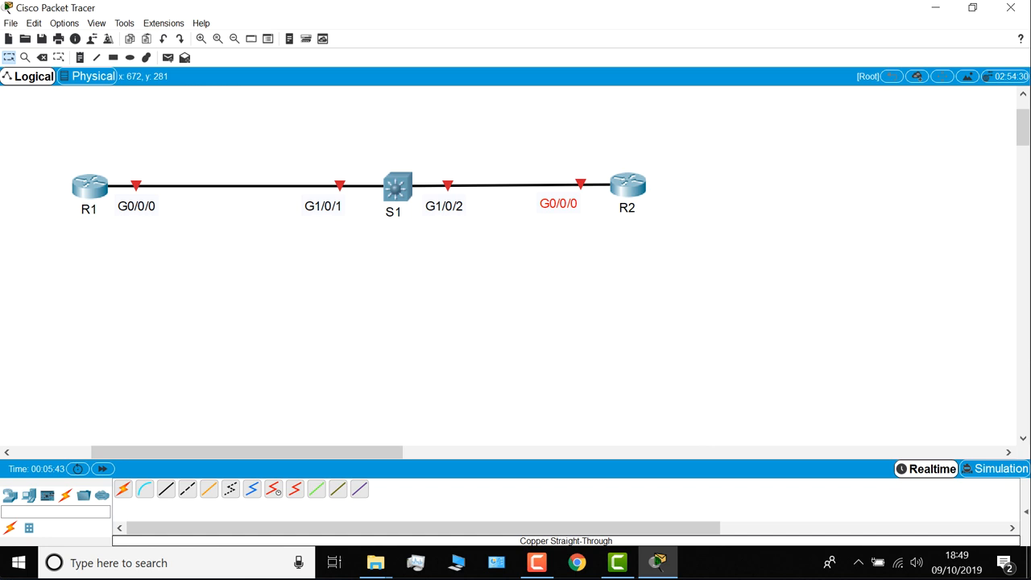
In R2's CLI, decline setup, list exec commands with ? and enter enable
double_click(627, 185)
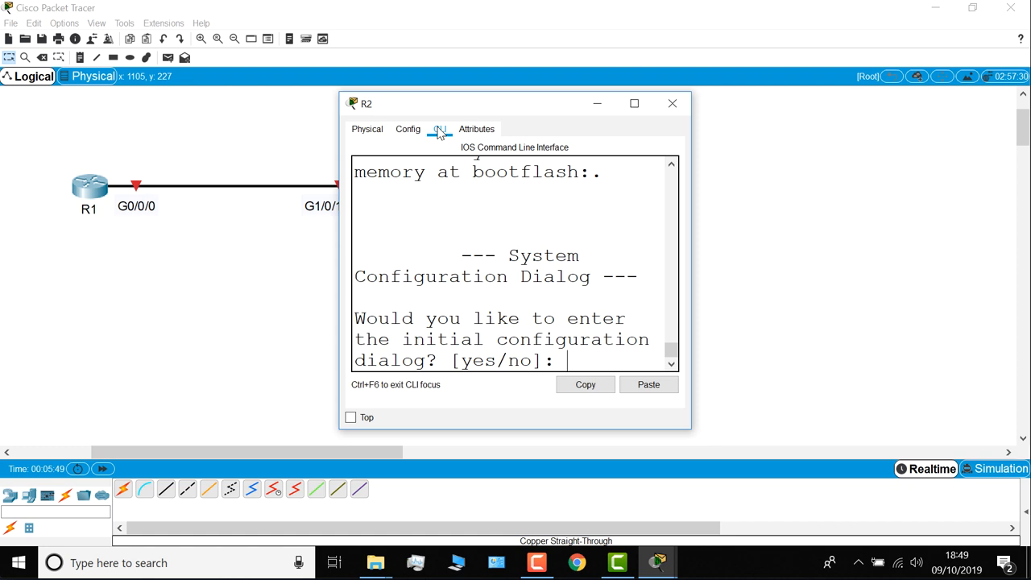
left_click(634, 103)
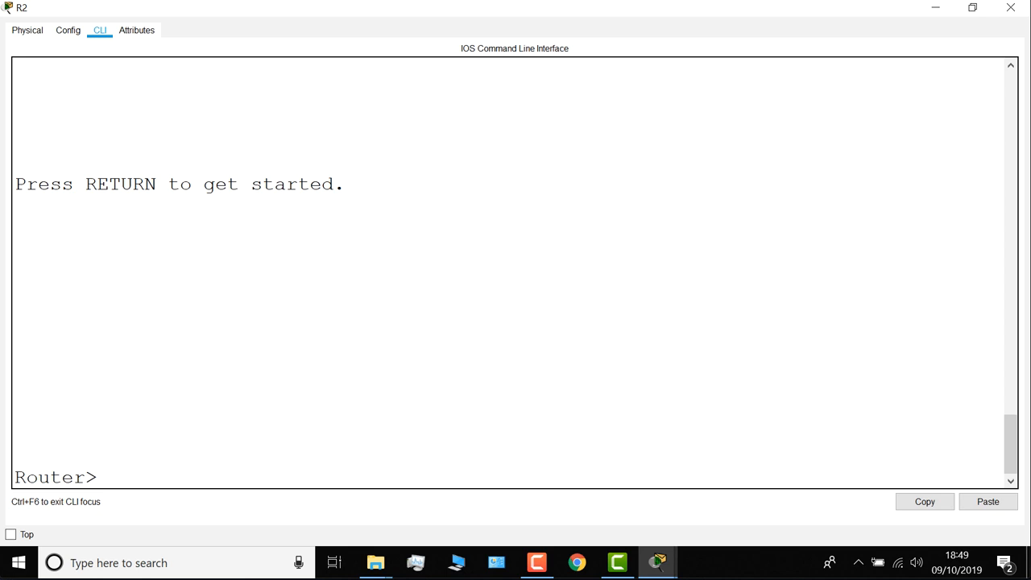
type("?")
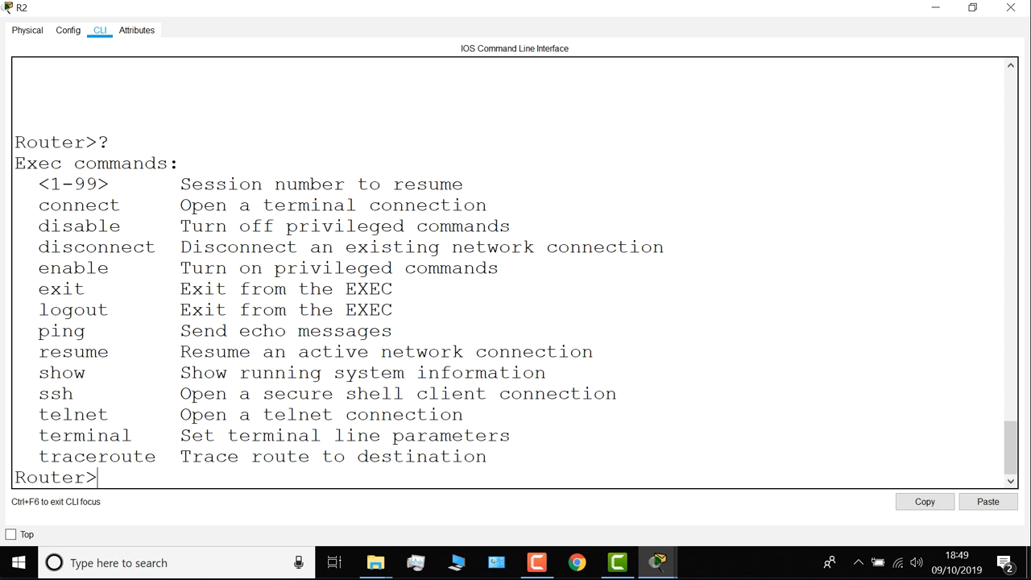
type("enable")
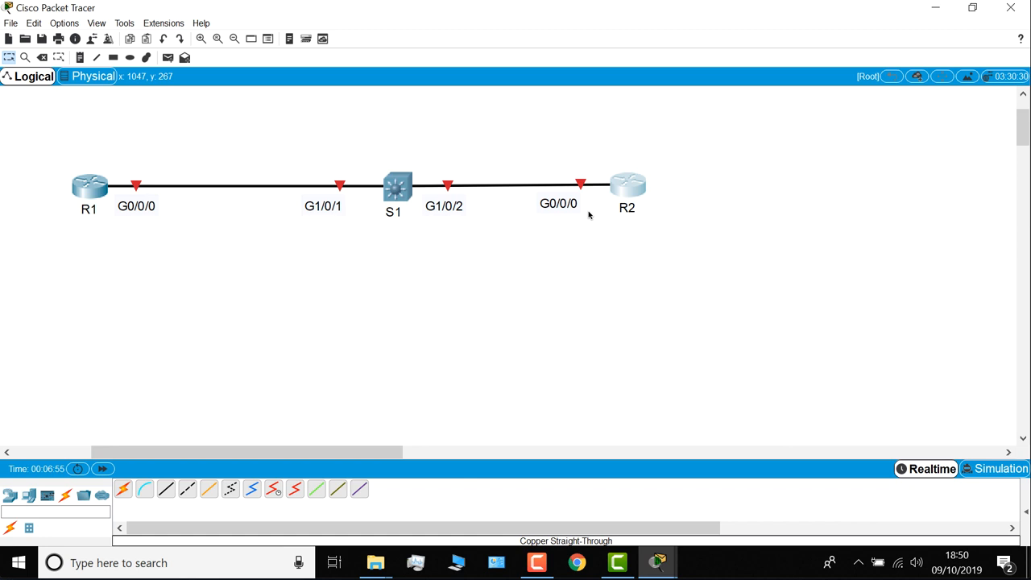
mouse_move(80, 187)
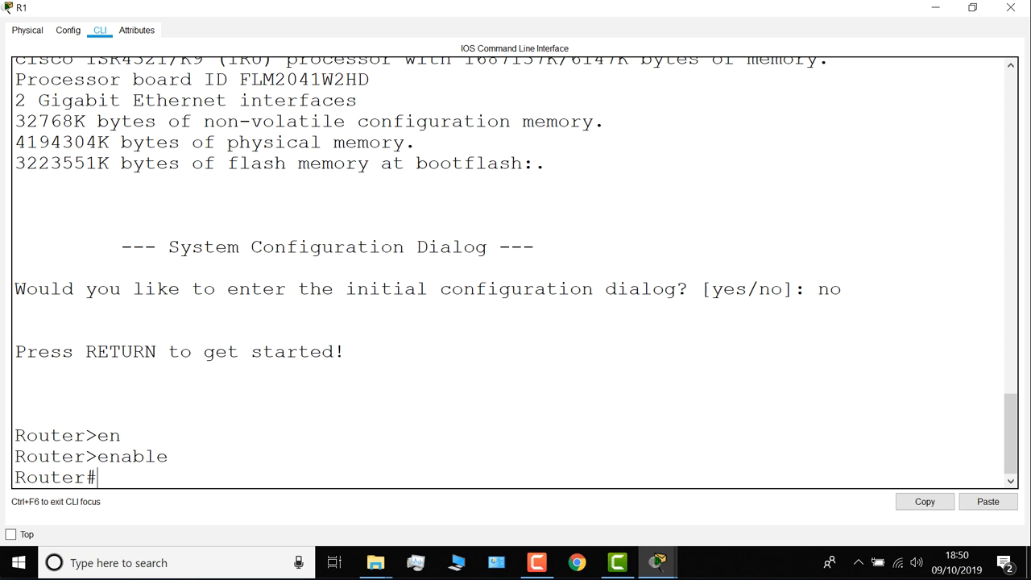
On R1's console enter global configuration mode with configure terminal
type("conf")
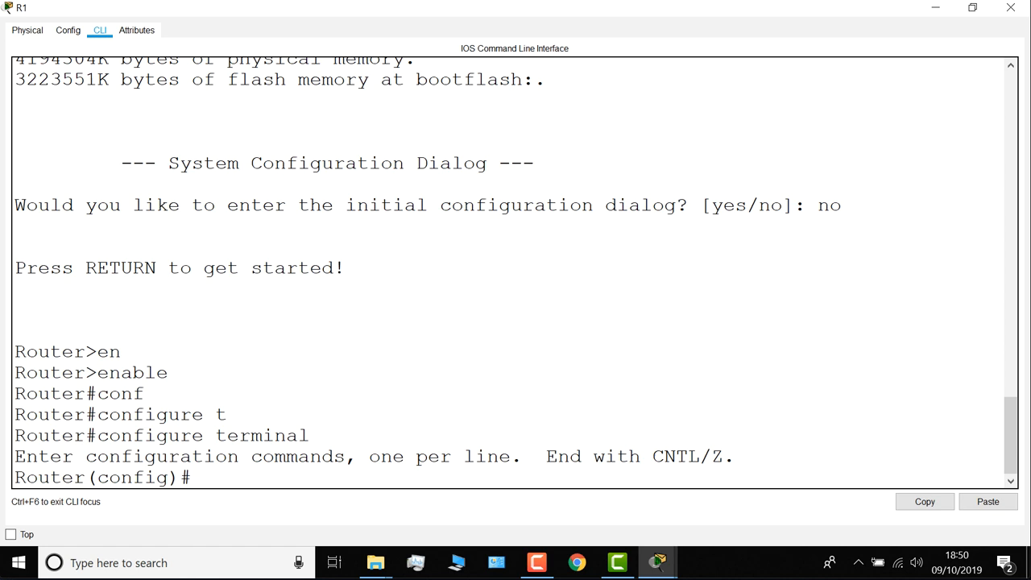
Name the router R1, address G0/0/0 as 10.1.1.1 255.255.255.0 with no shutdown, and ping 10.1.1.1
type("host")
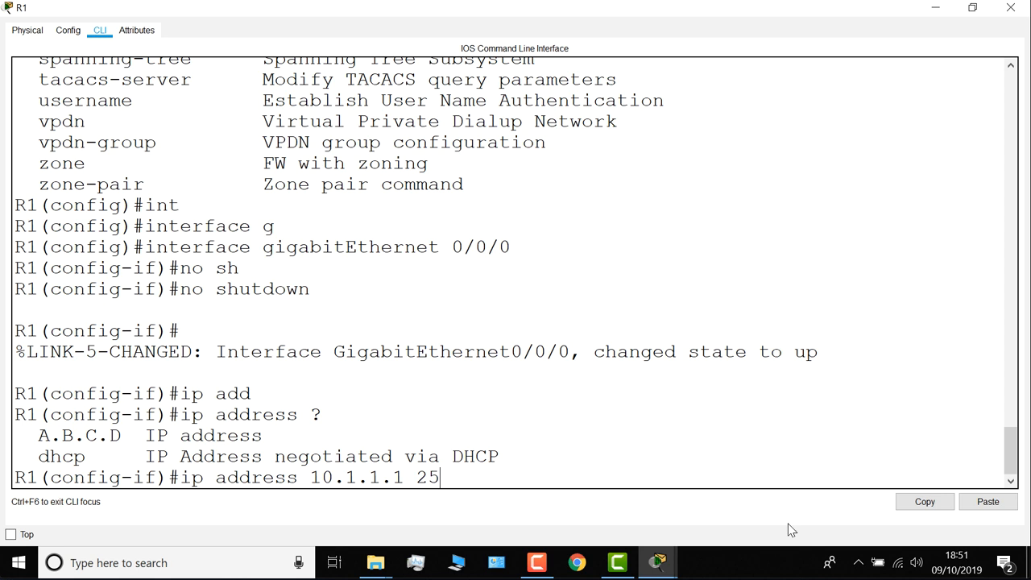
type("5.255.255.0")
key("Return")
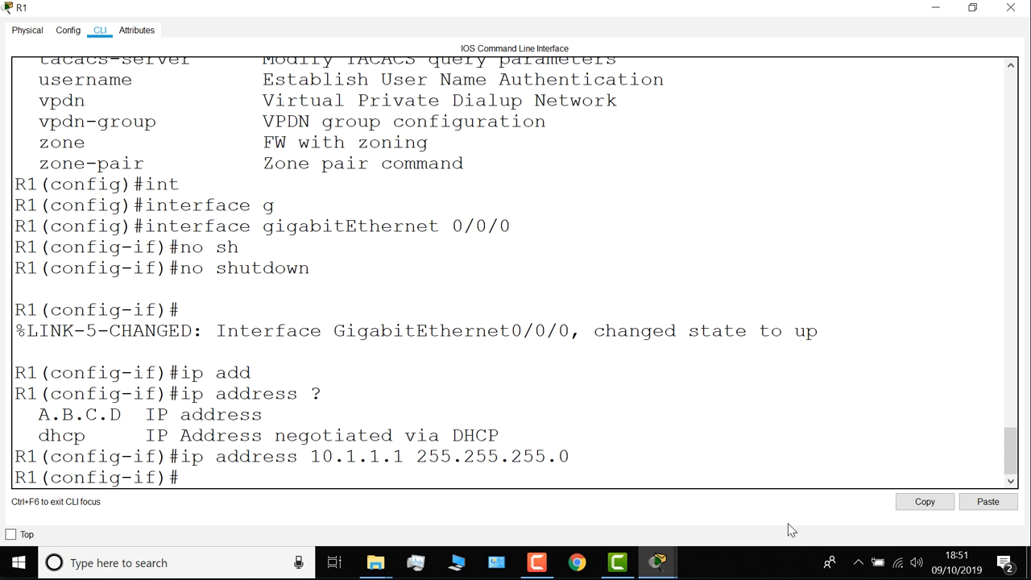
type("end")
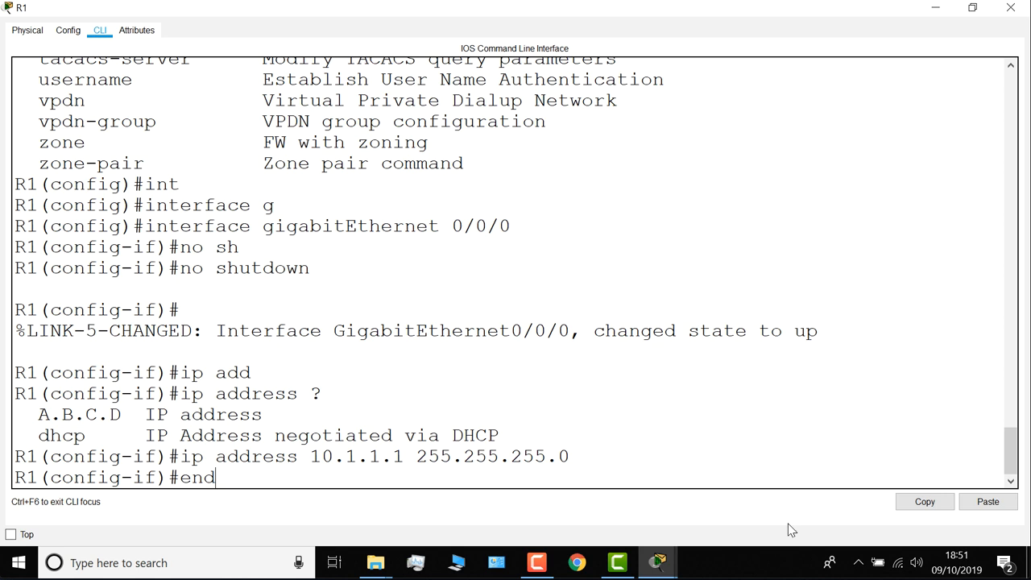
type("ping 10.1.1.1")
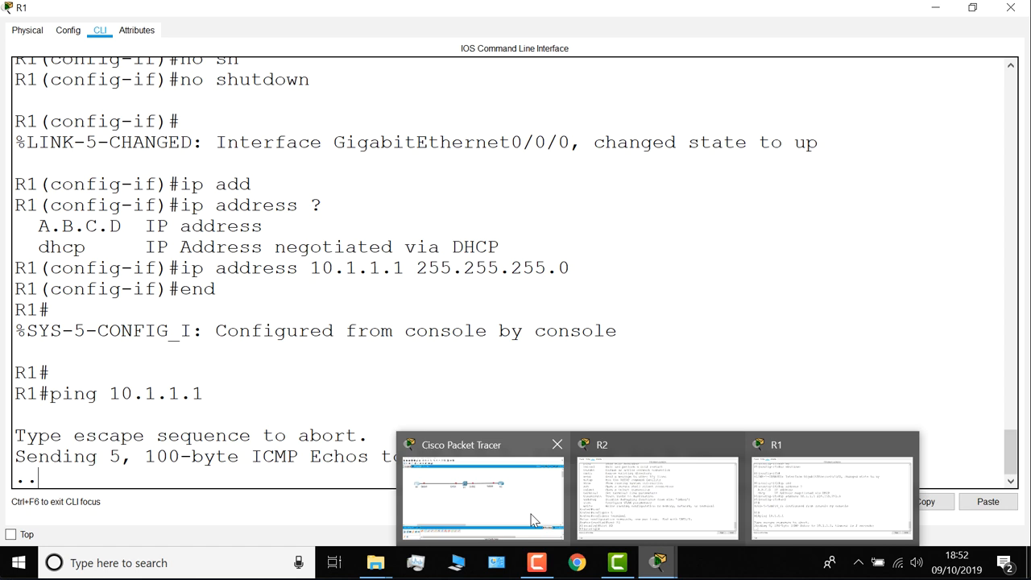
left_click(484, 496)
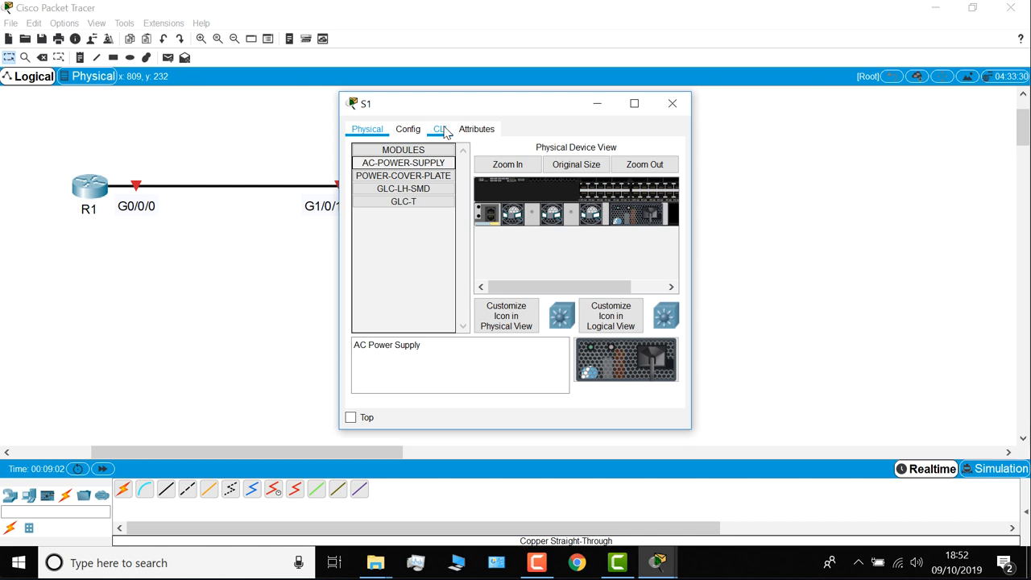
Power on switch S1 from its Physical tab so the R1 link lights up
left_click(438, 129)
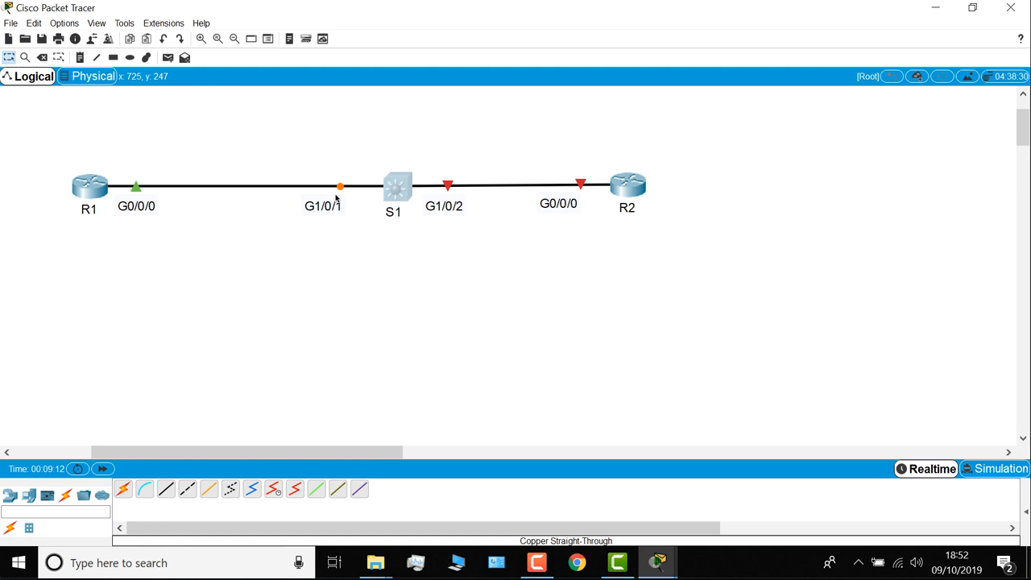
mouse_move(322, 203)
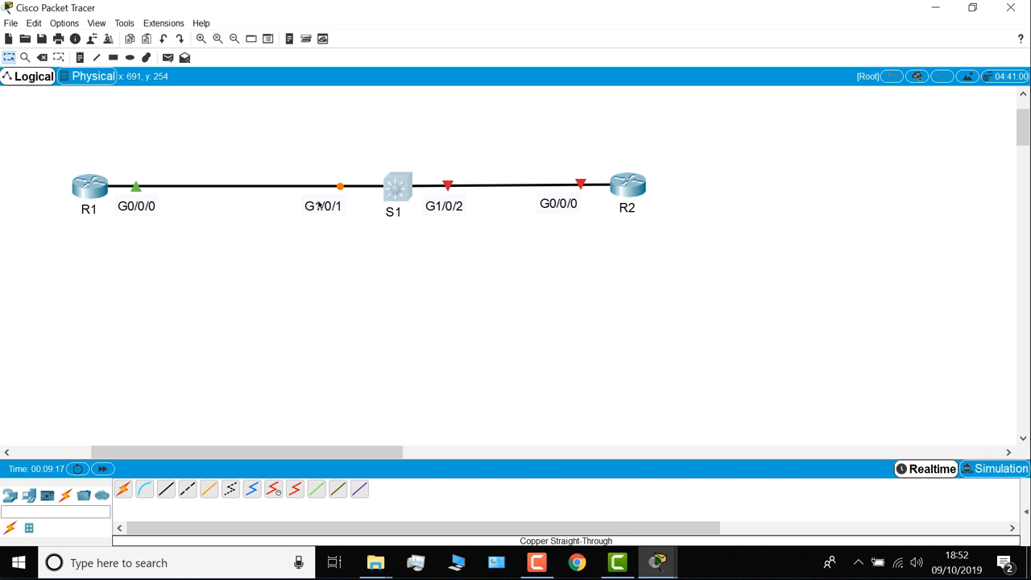
mouse_move(590, 193)
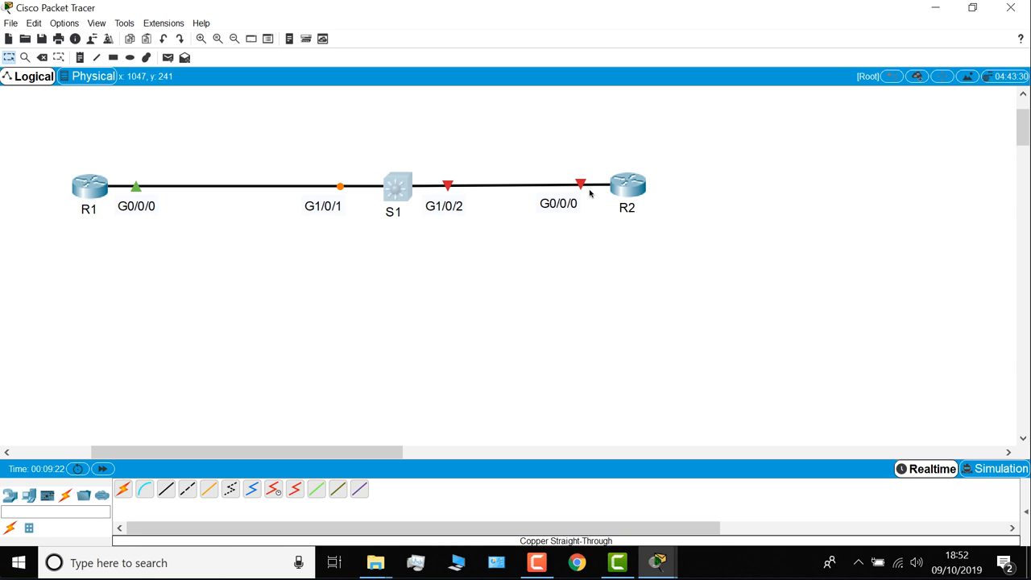